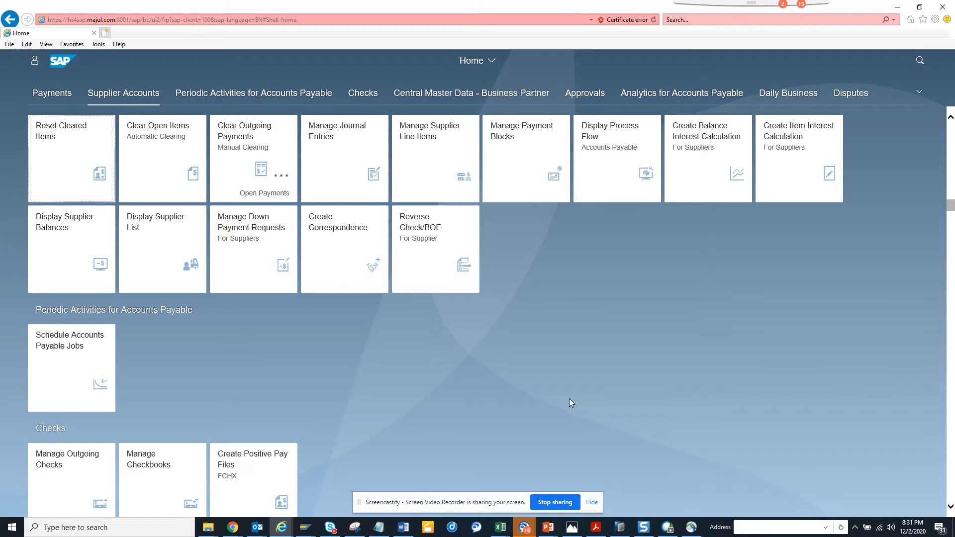
mouse_move(445, 151)
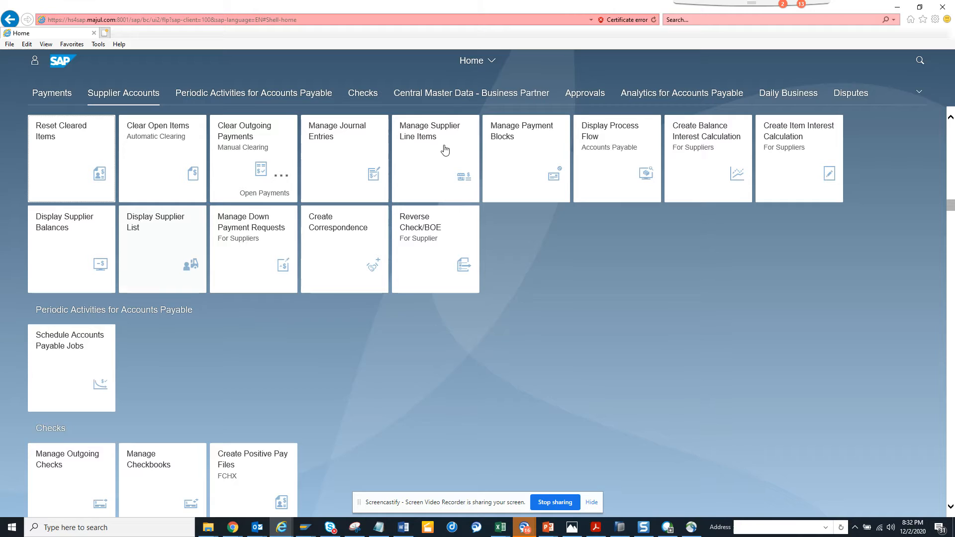